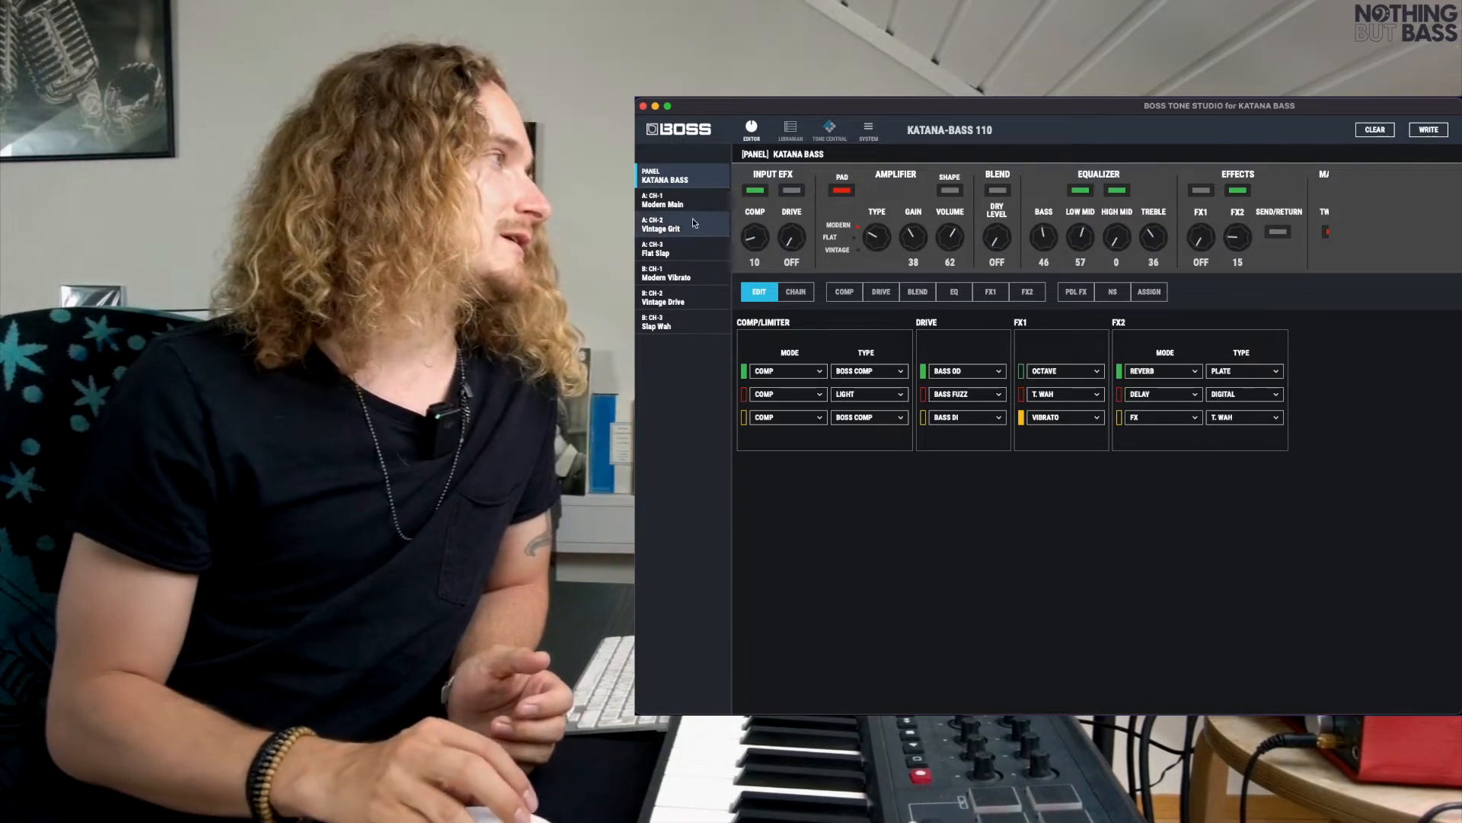
# Show the Librarian of three livesets and bring up the Export liveset chooser.
pyautogui.click(662, 200)
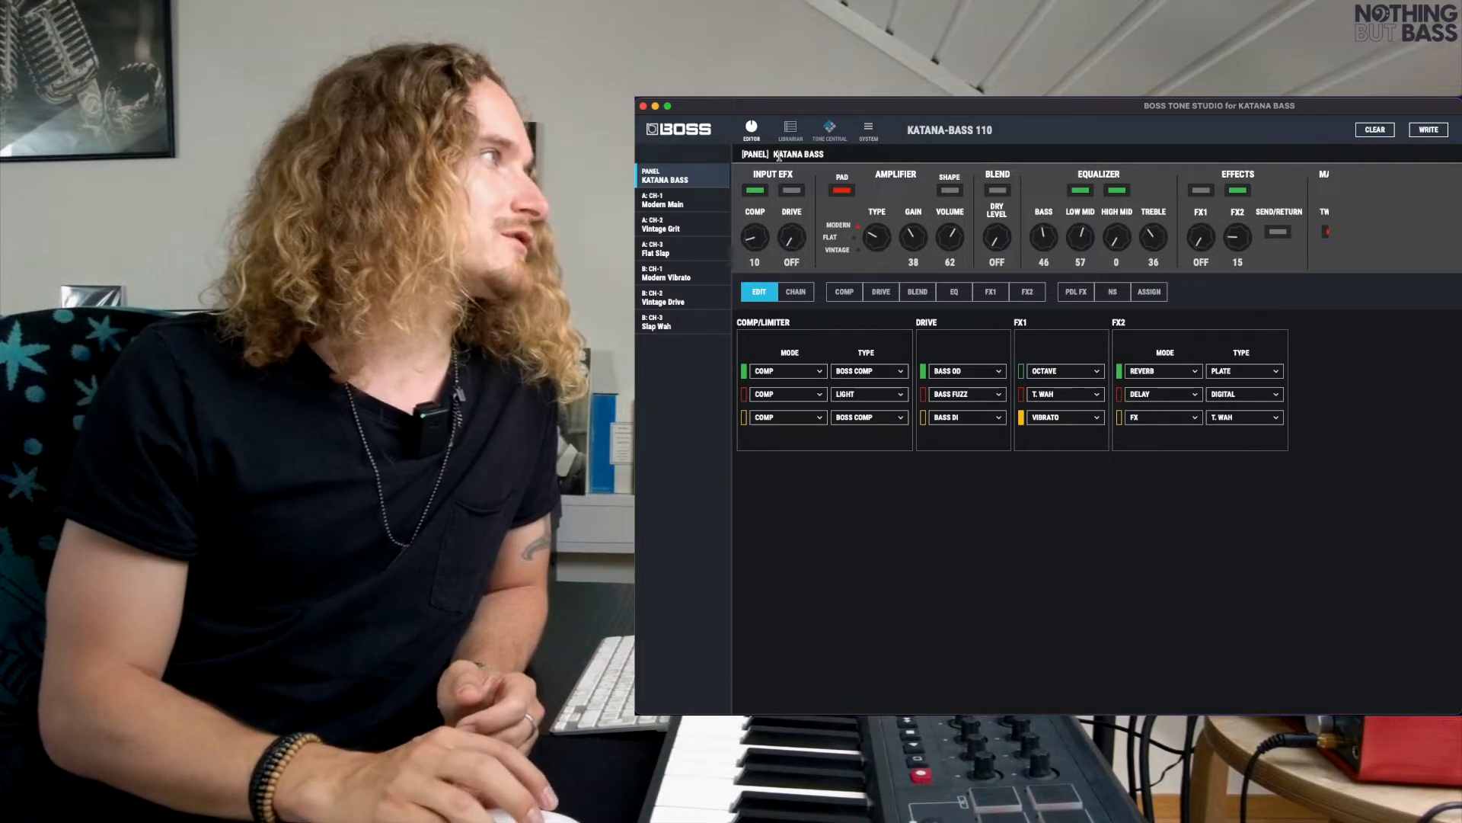
pyautogui.click(789, 128)
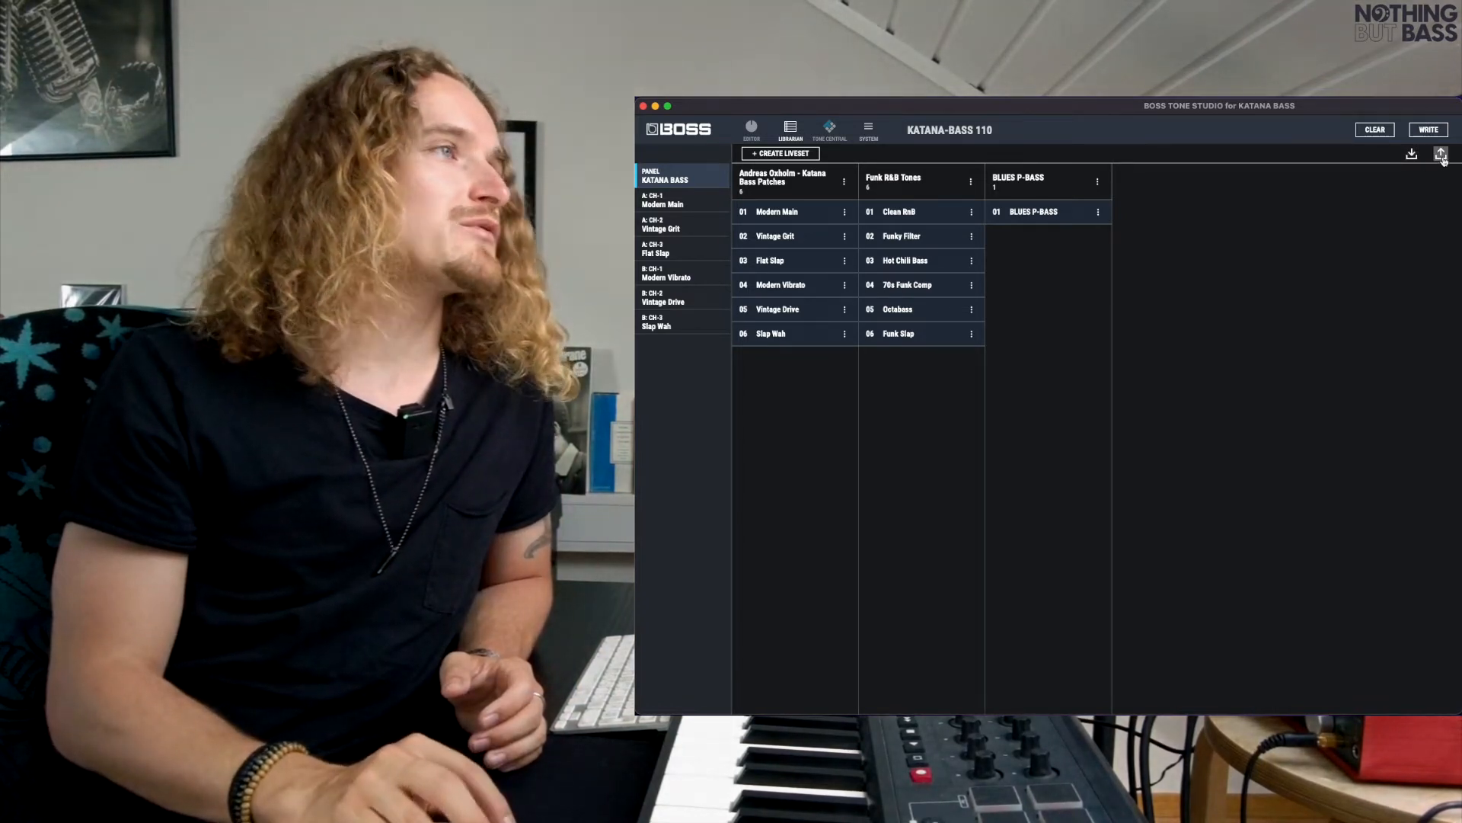
pyautogui.click(1441, 153)
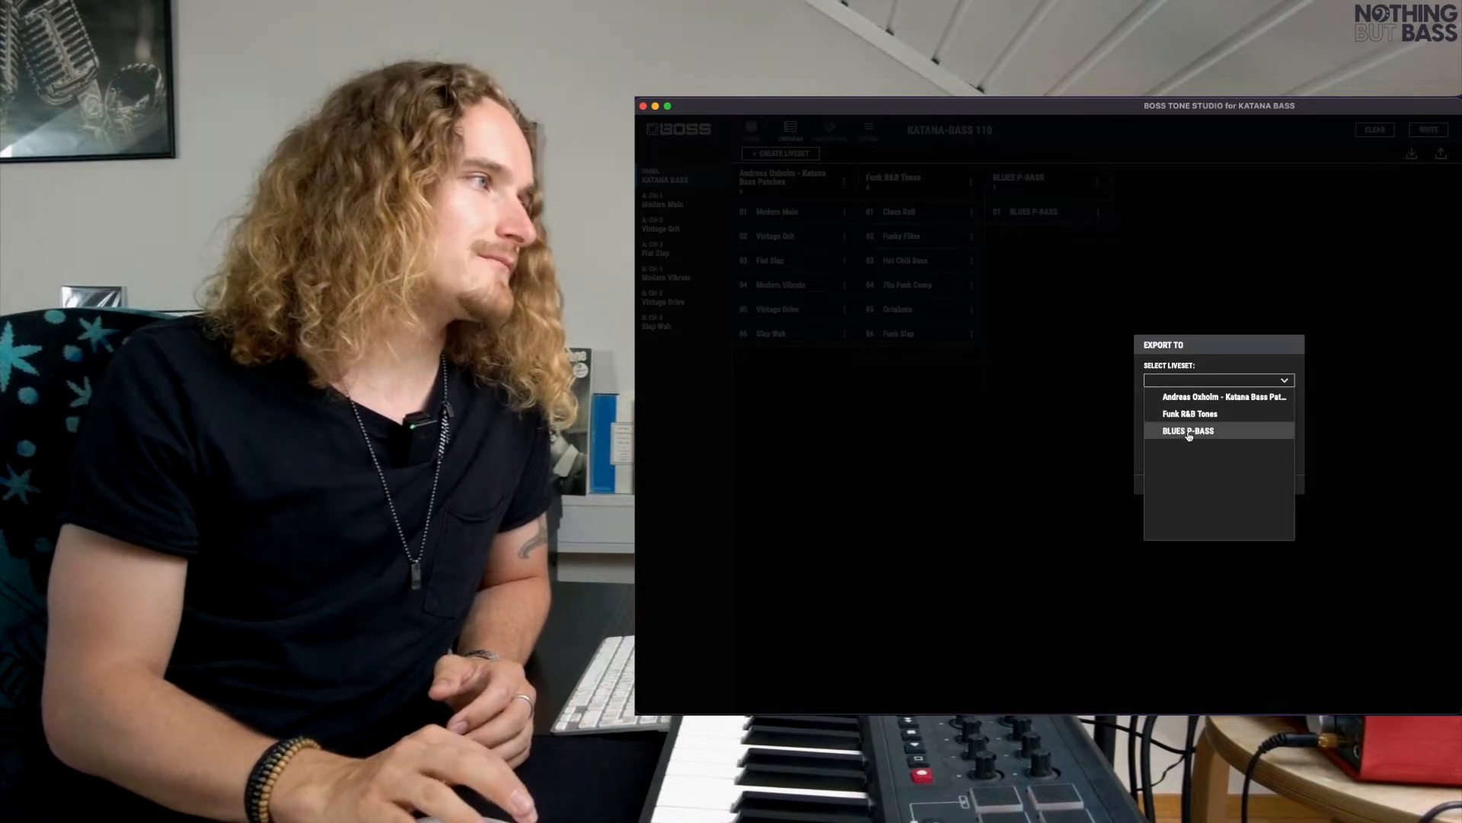
# Choose BLUES P-BASS, back out once, then export it to File as BLUES P-BASS.tsl.
pyautogui.click(1189, 430)
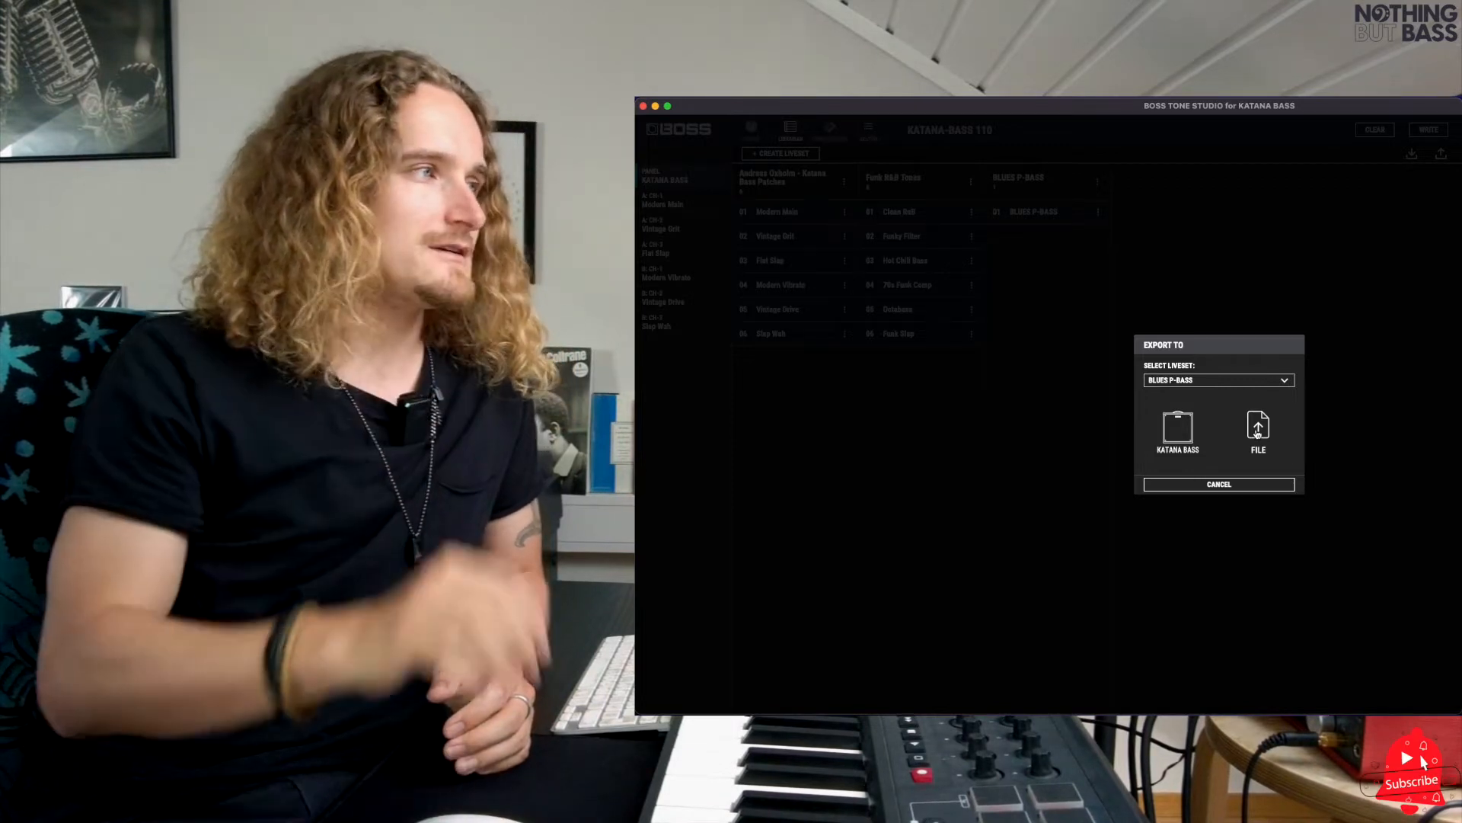
pyautogui.click(1256, 429)
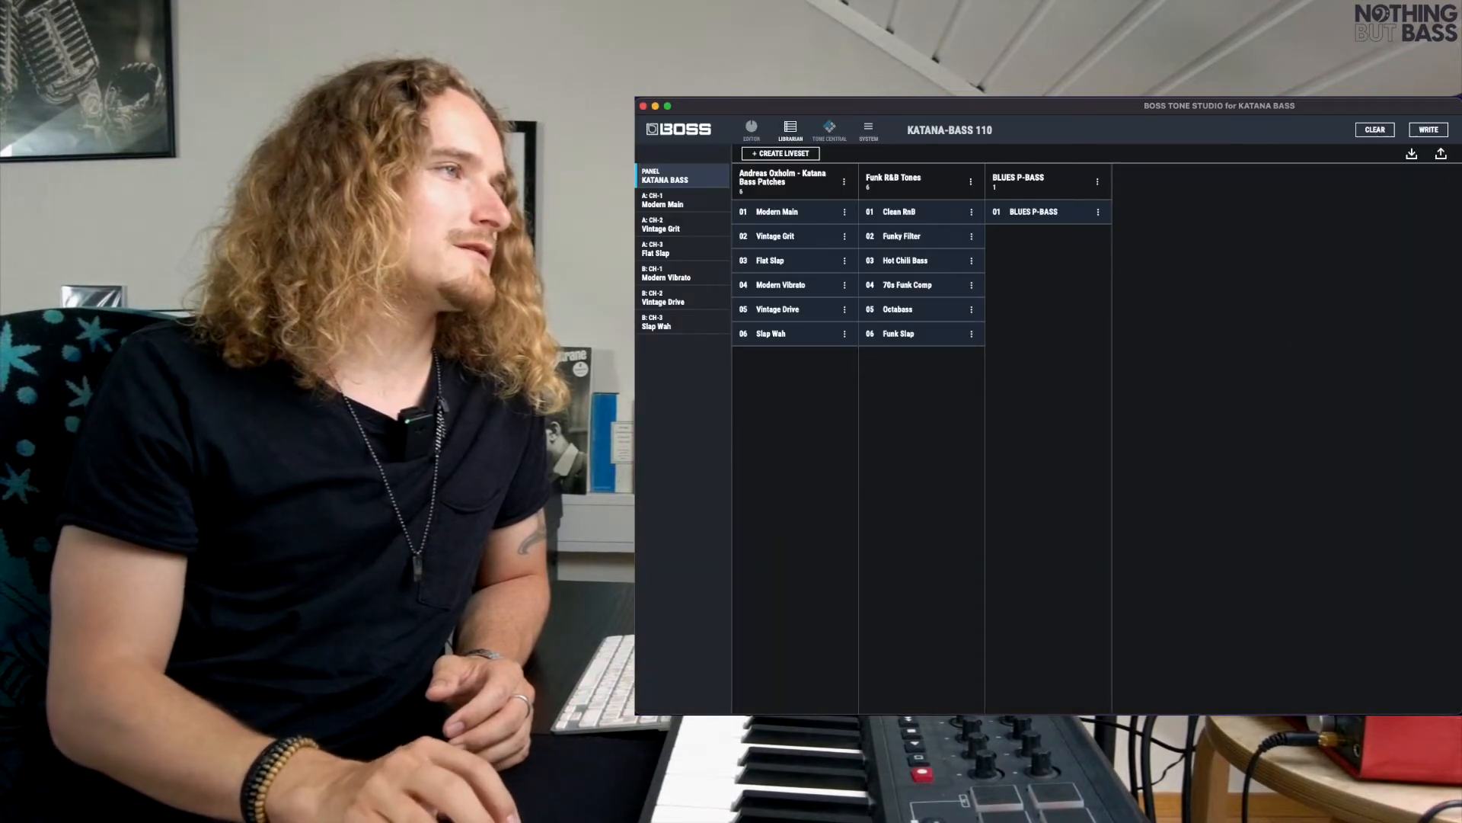
pyautogui.click(1441, 152)
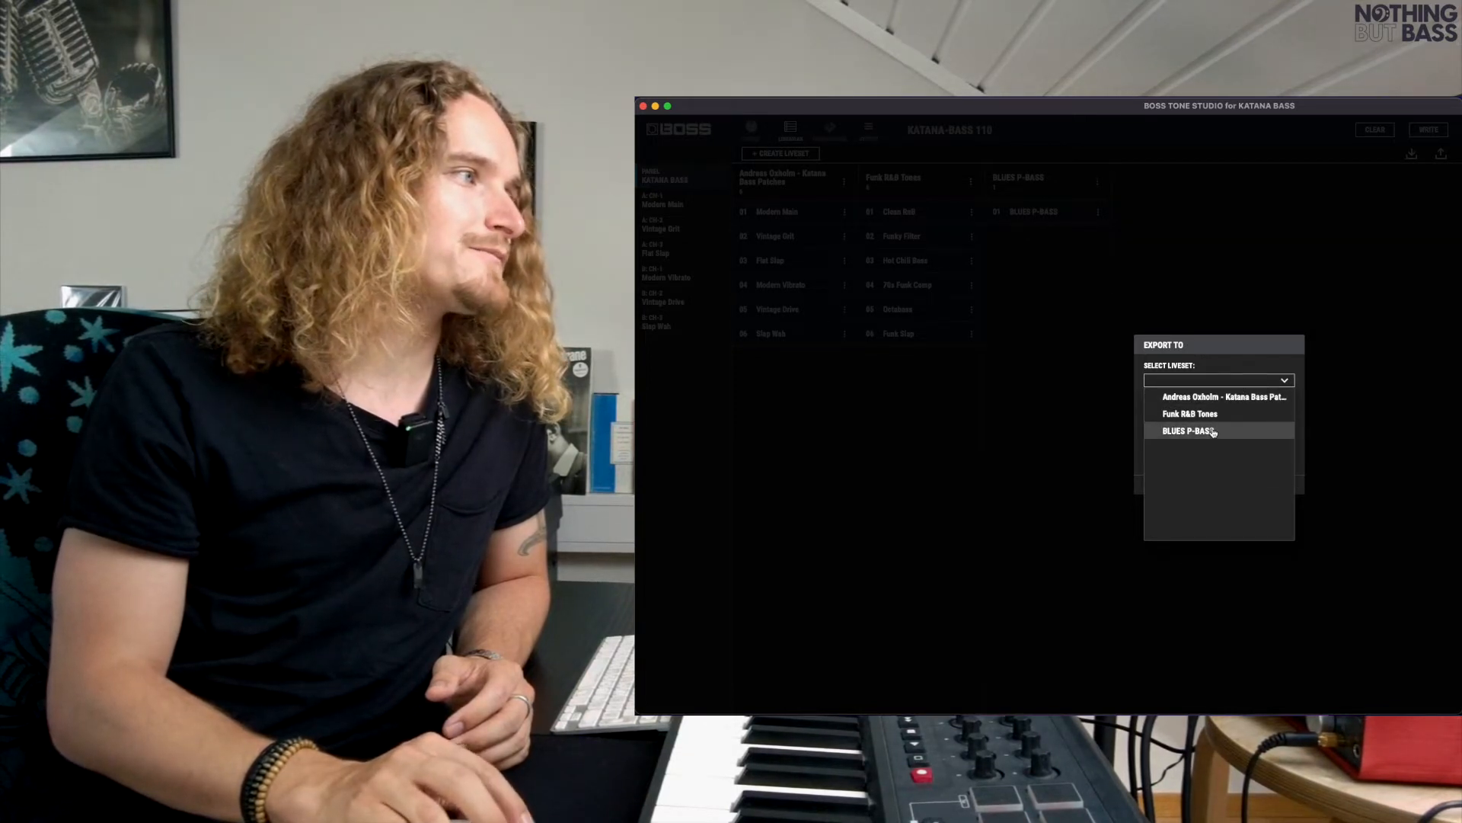
pyautogui.click(1188, 431)
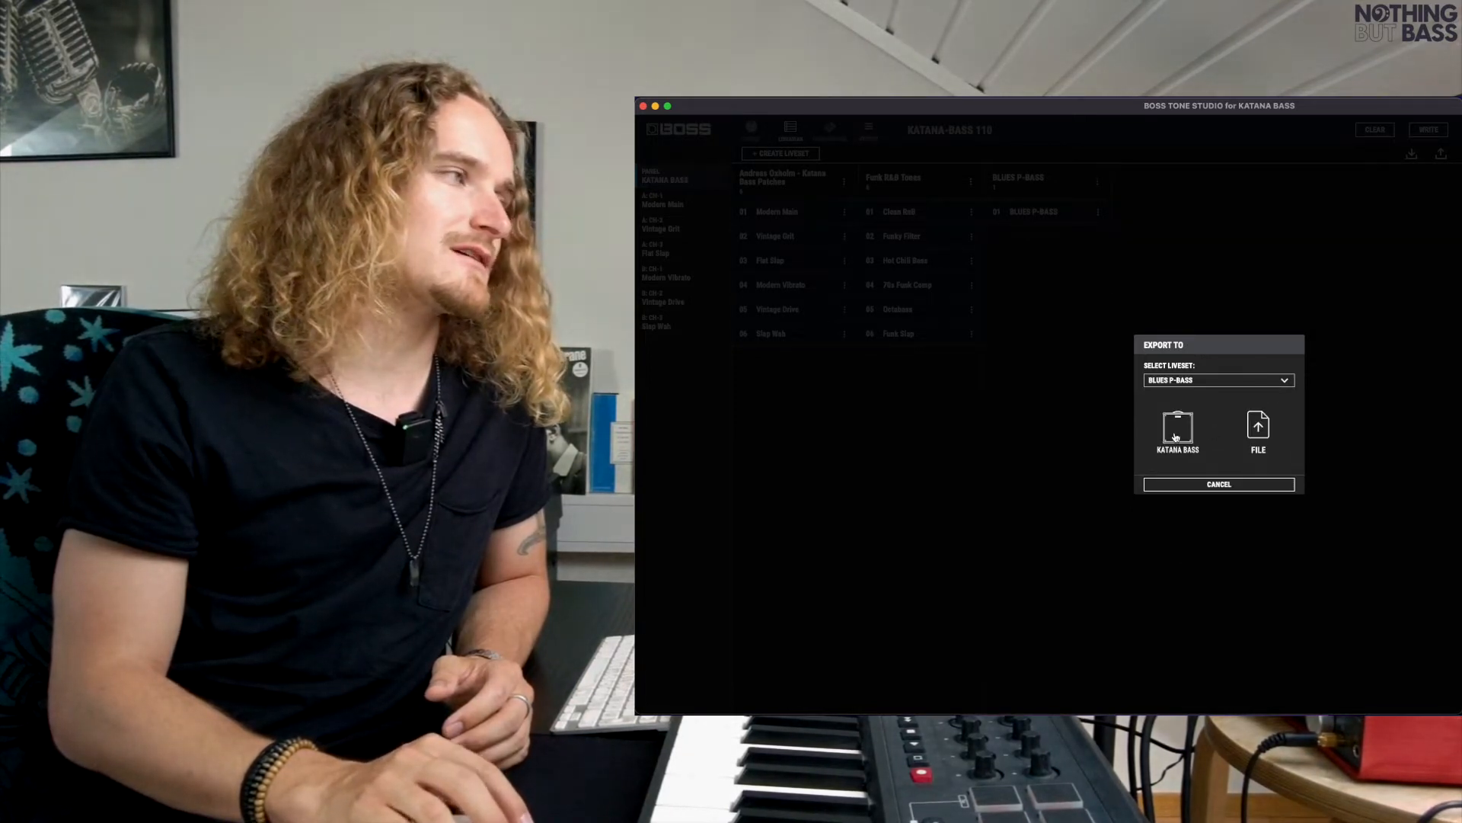
pyautogui.click(1218, 482)
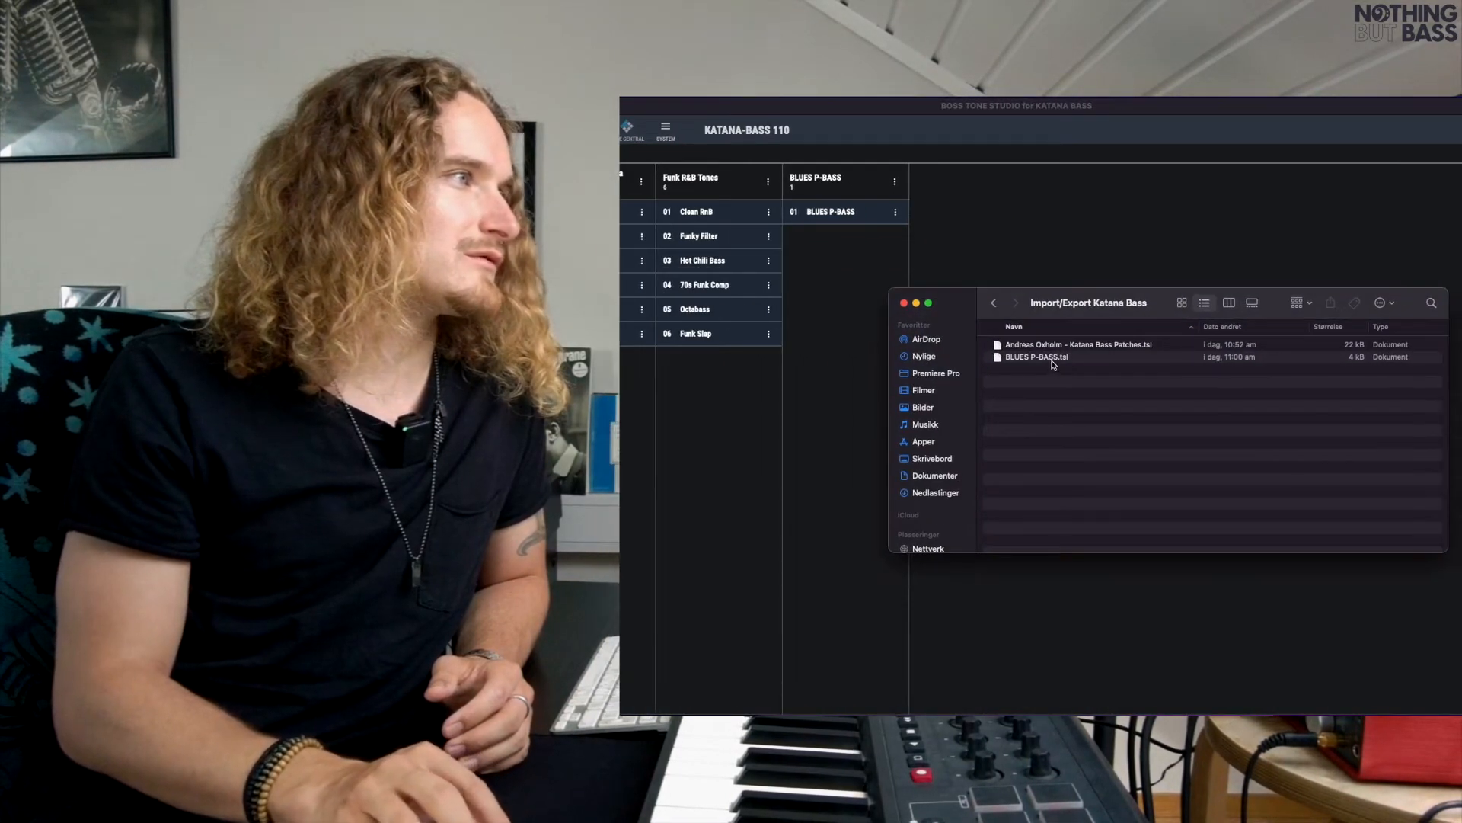
# Check the exported BLUES P-BASS.tsl in the Import/Export Katana Bass folder and close the Finder window.
pyautogui.click(1079, 344)
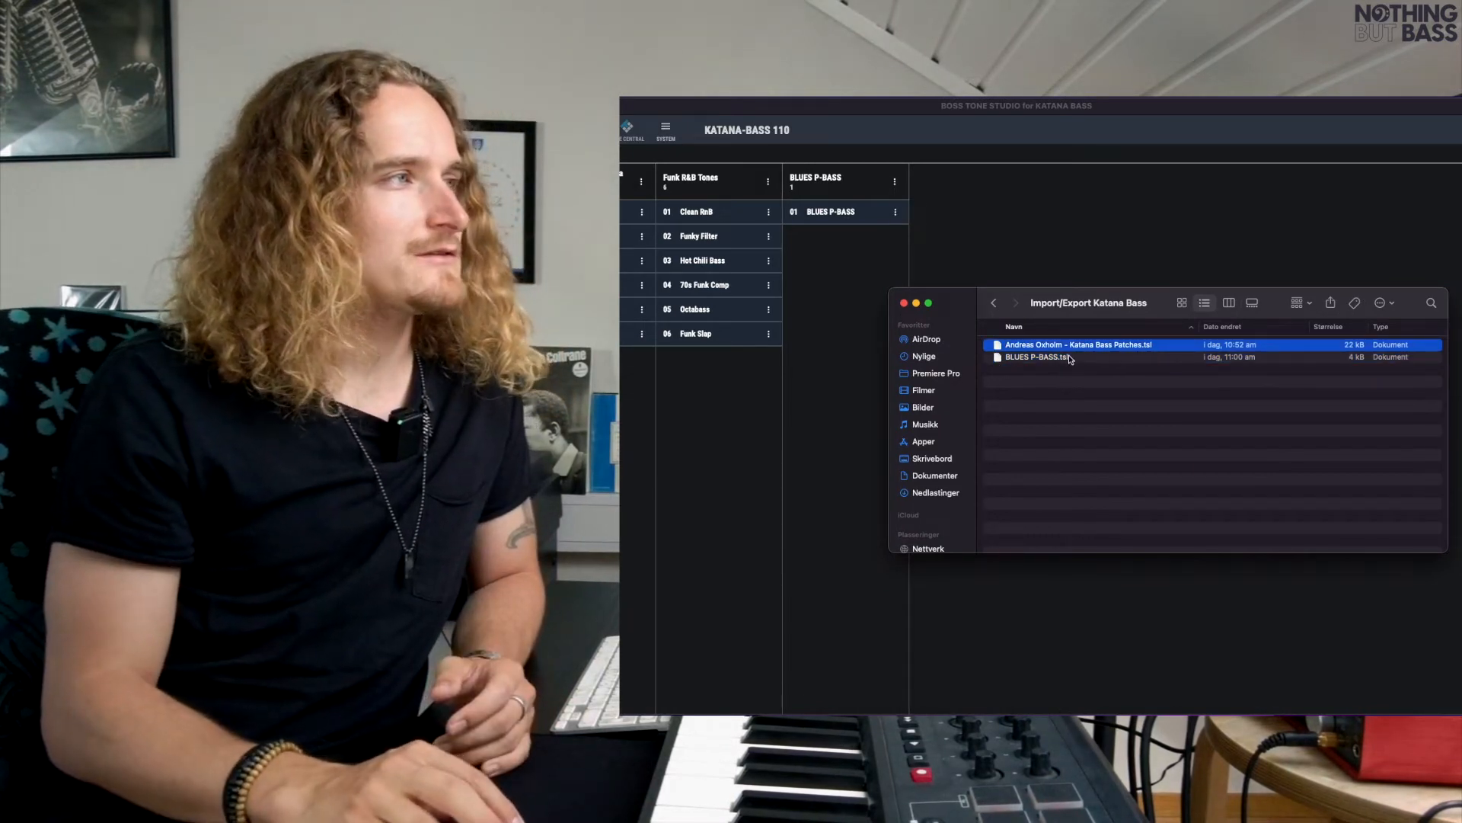
pyautogui.click(1037, 356)
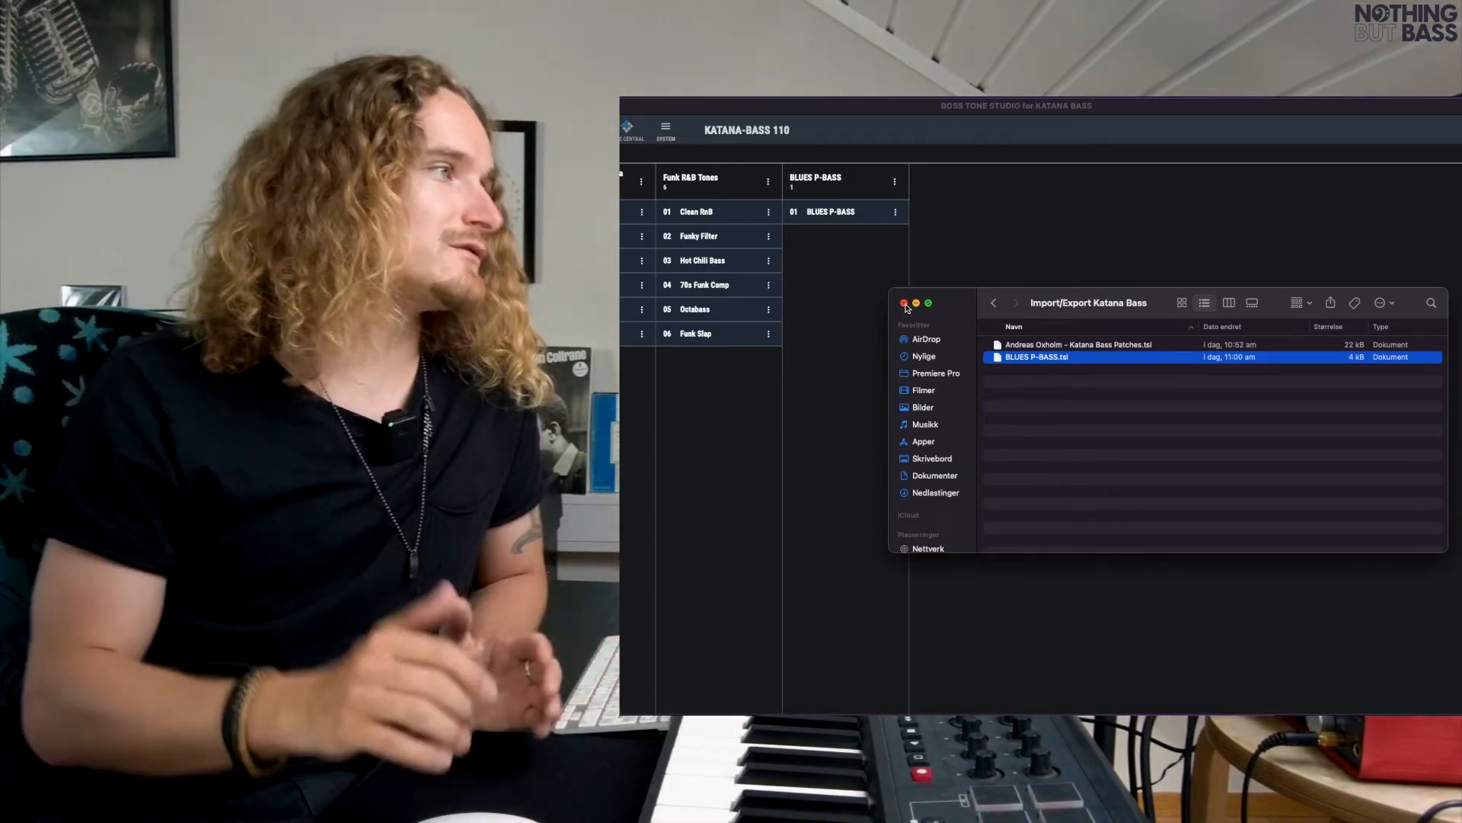
pyautogui.click(904, 303)
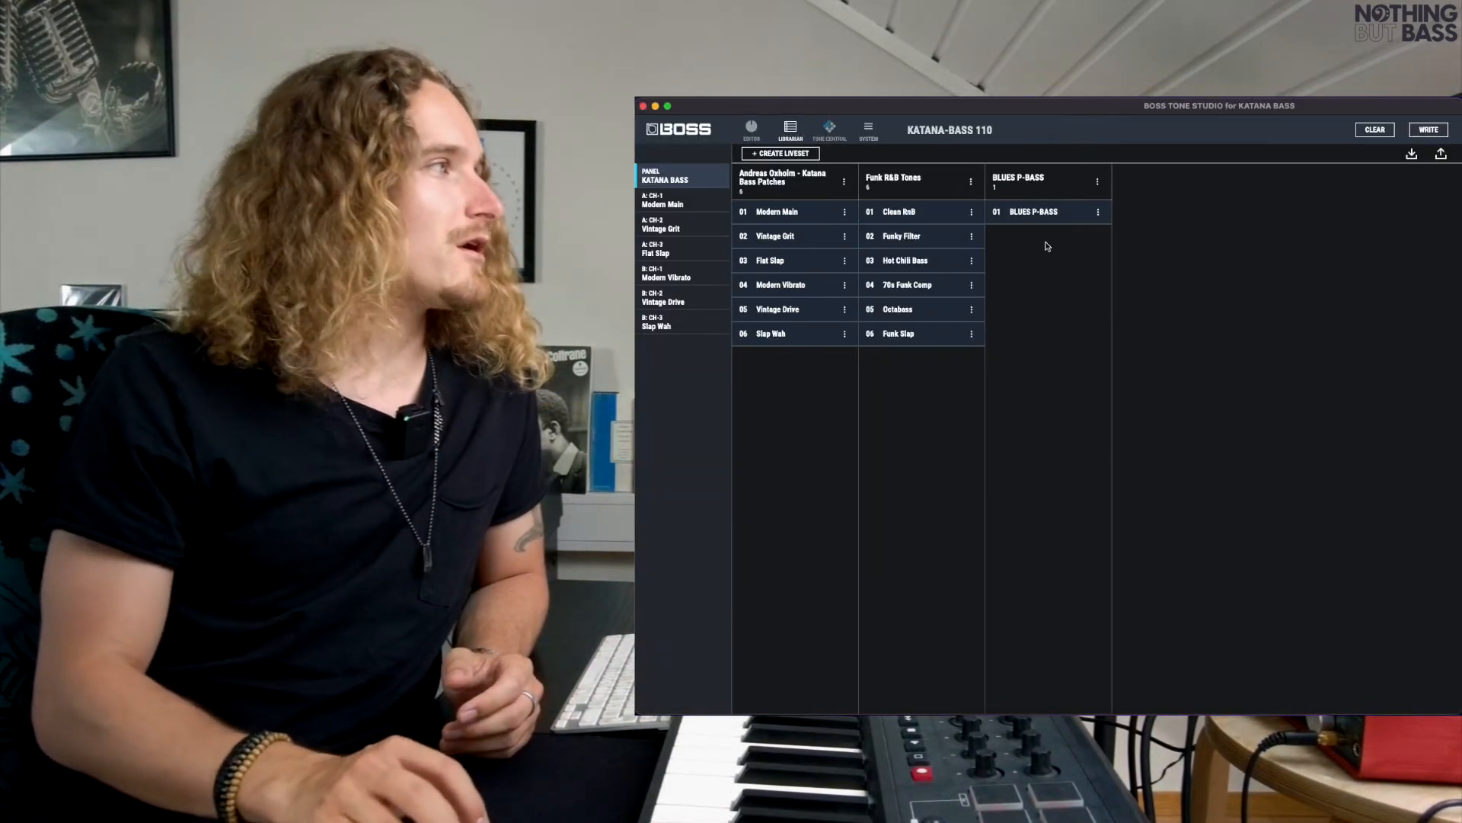
# Send the BLUES P-BASS liveset to the Katana Bass amp so it lands on A:CH-2.
pyautogui.click(1032, 210)
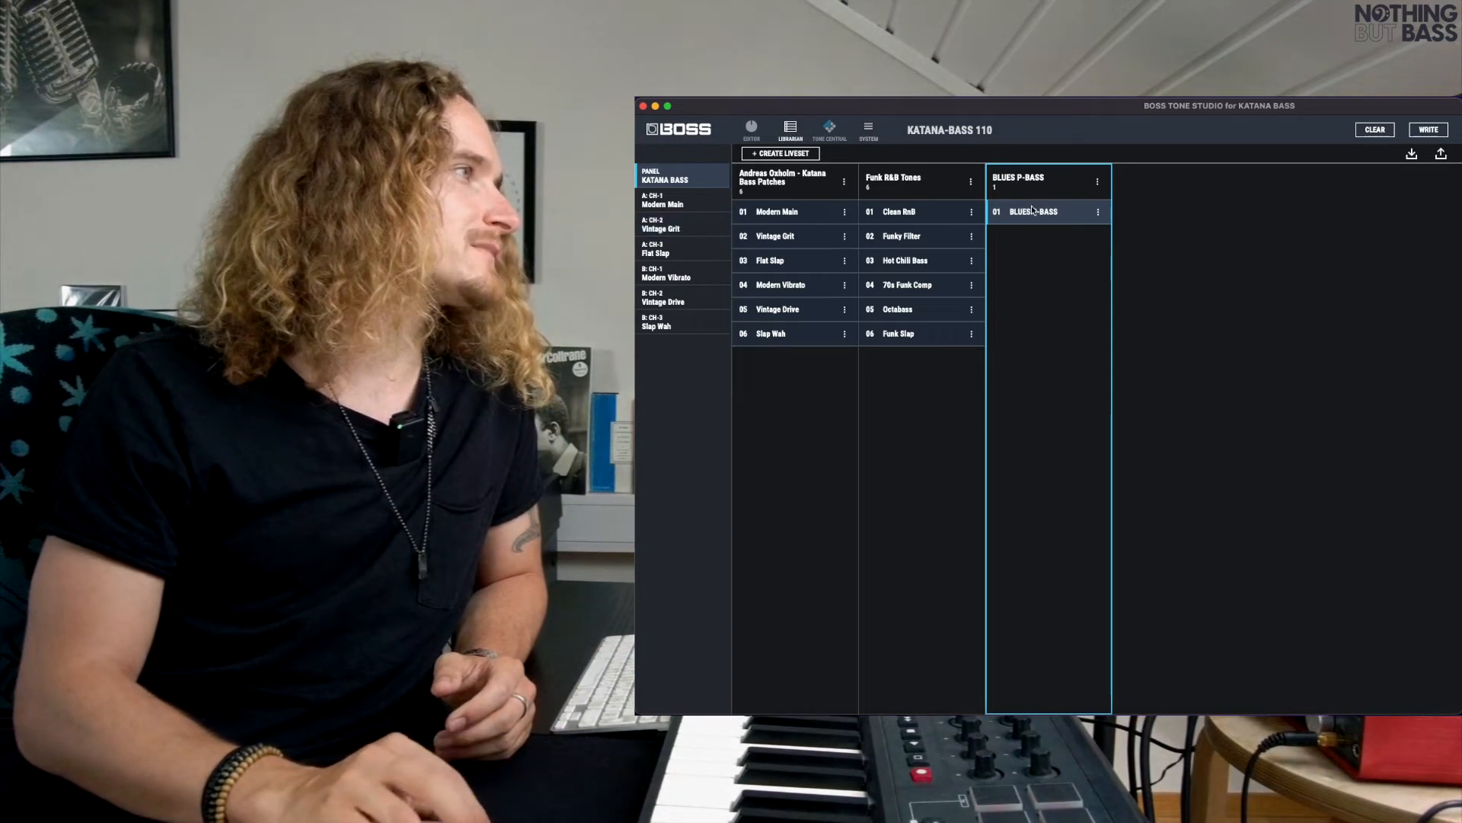
pyautogui.click(1440, 152)
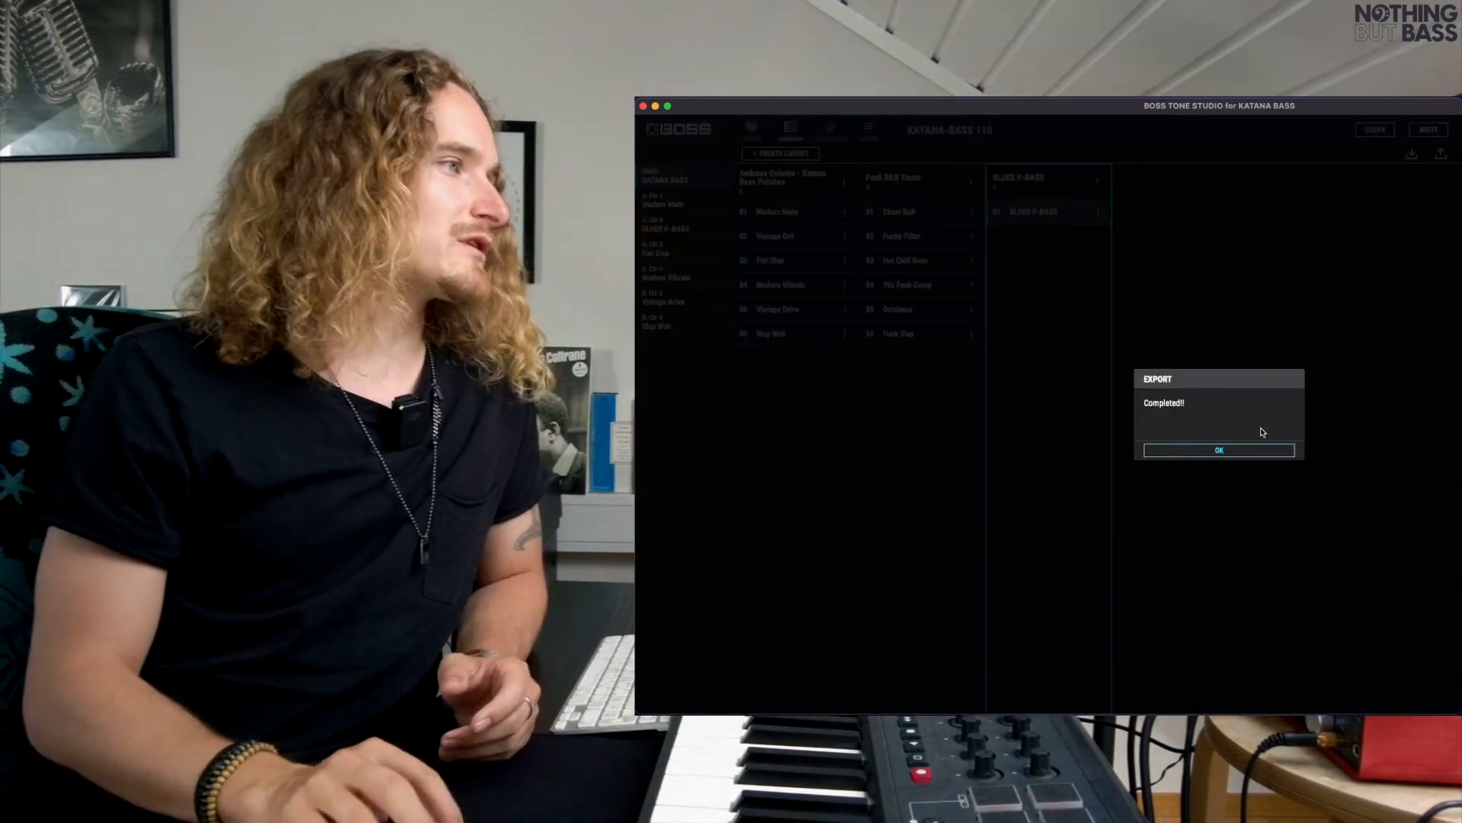
pyautogui.click(1219, 449)
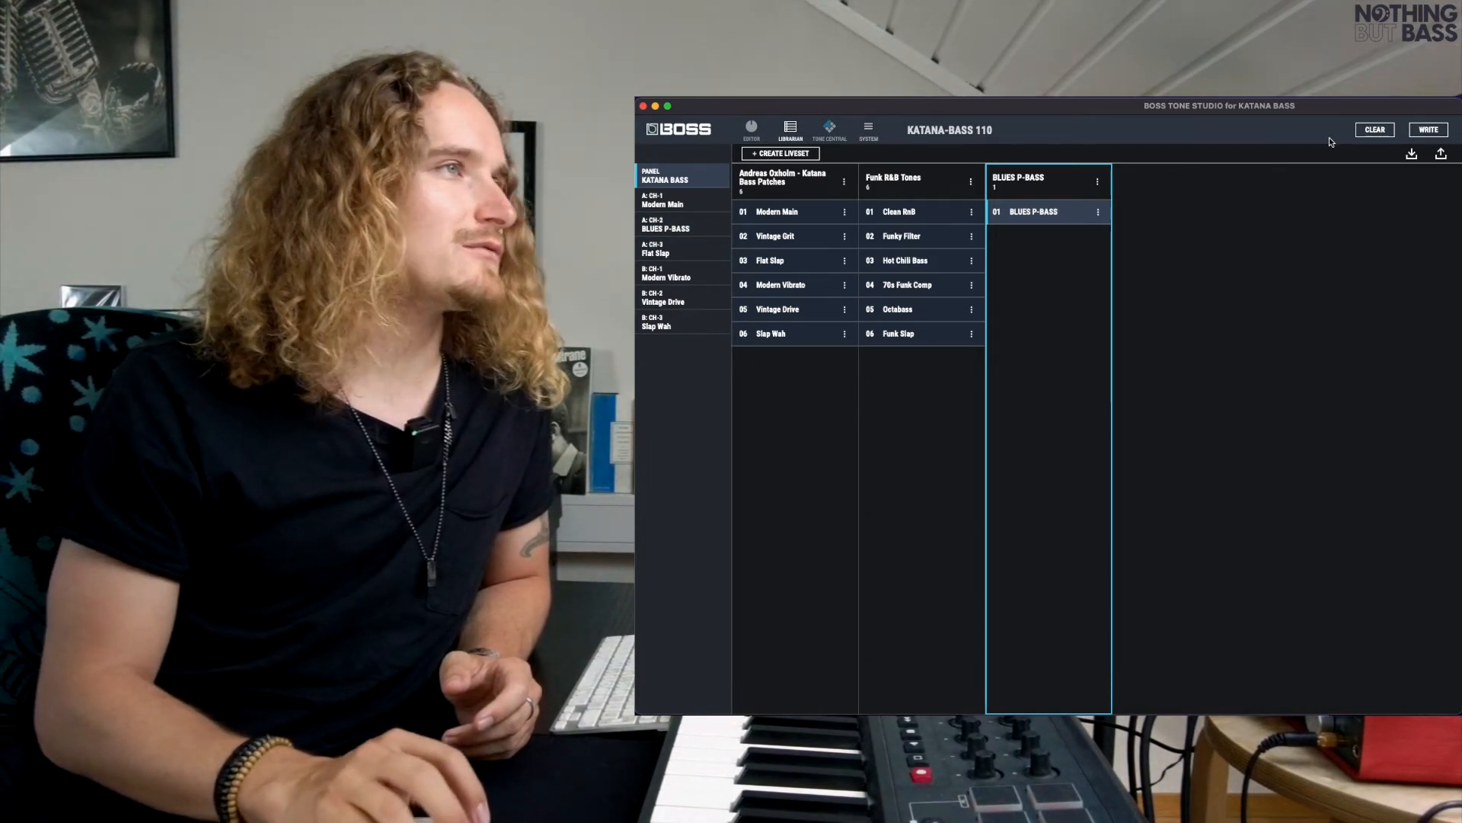
# Write the six-patch Katana Bass Patches liveset to the amp, restoring Vintage Grit on A:CH-2.
pyautogui.click(1441, 154)
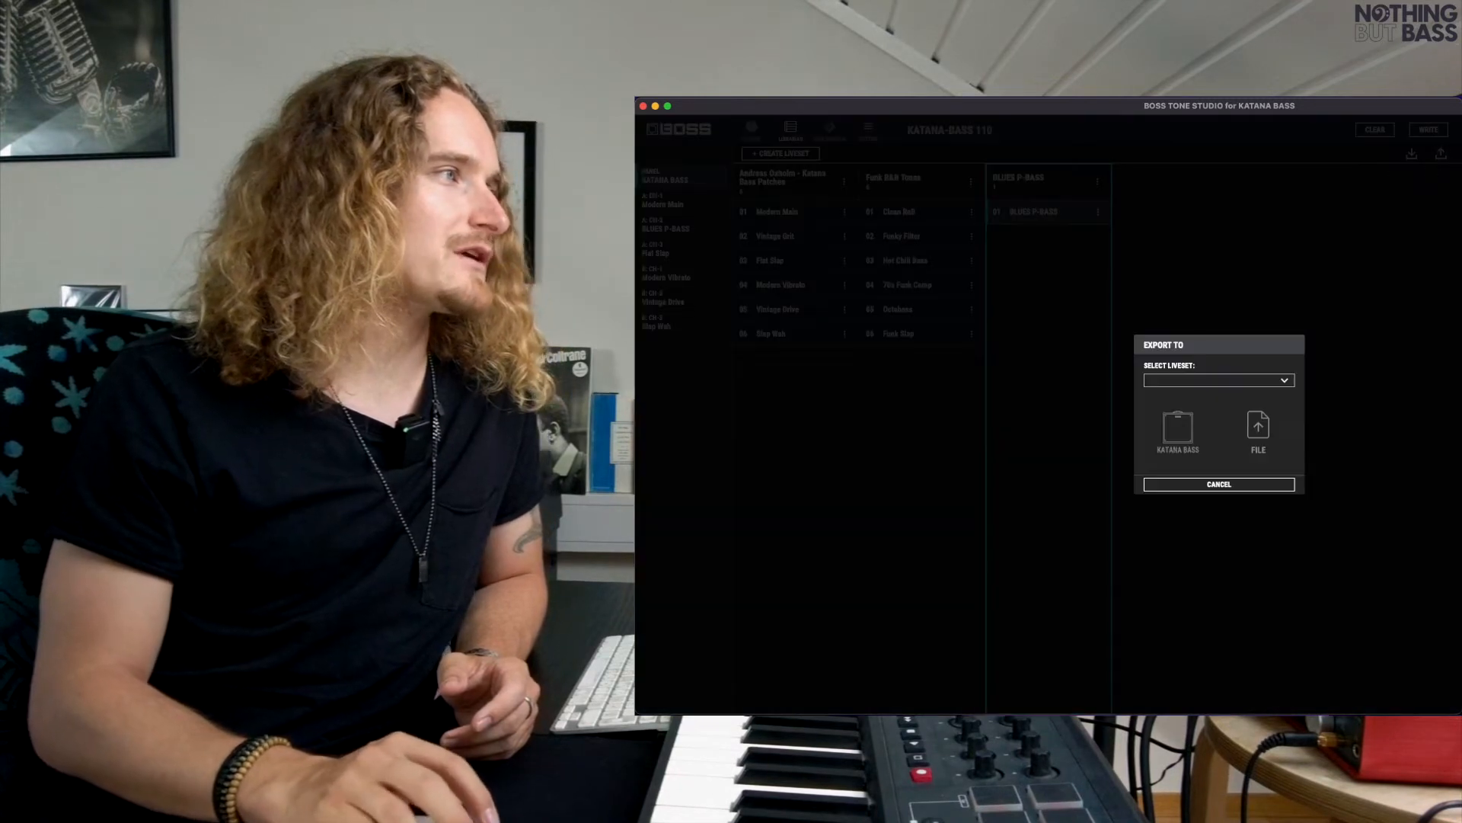
pyautogui.click(1219, 379)
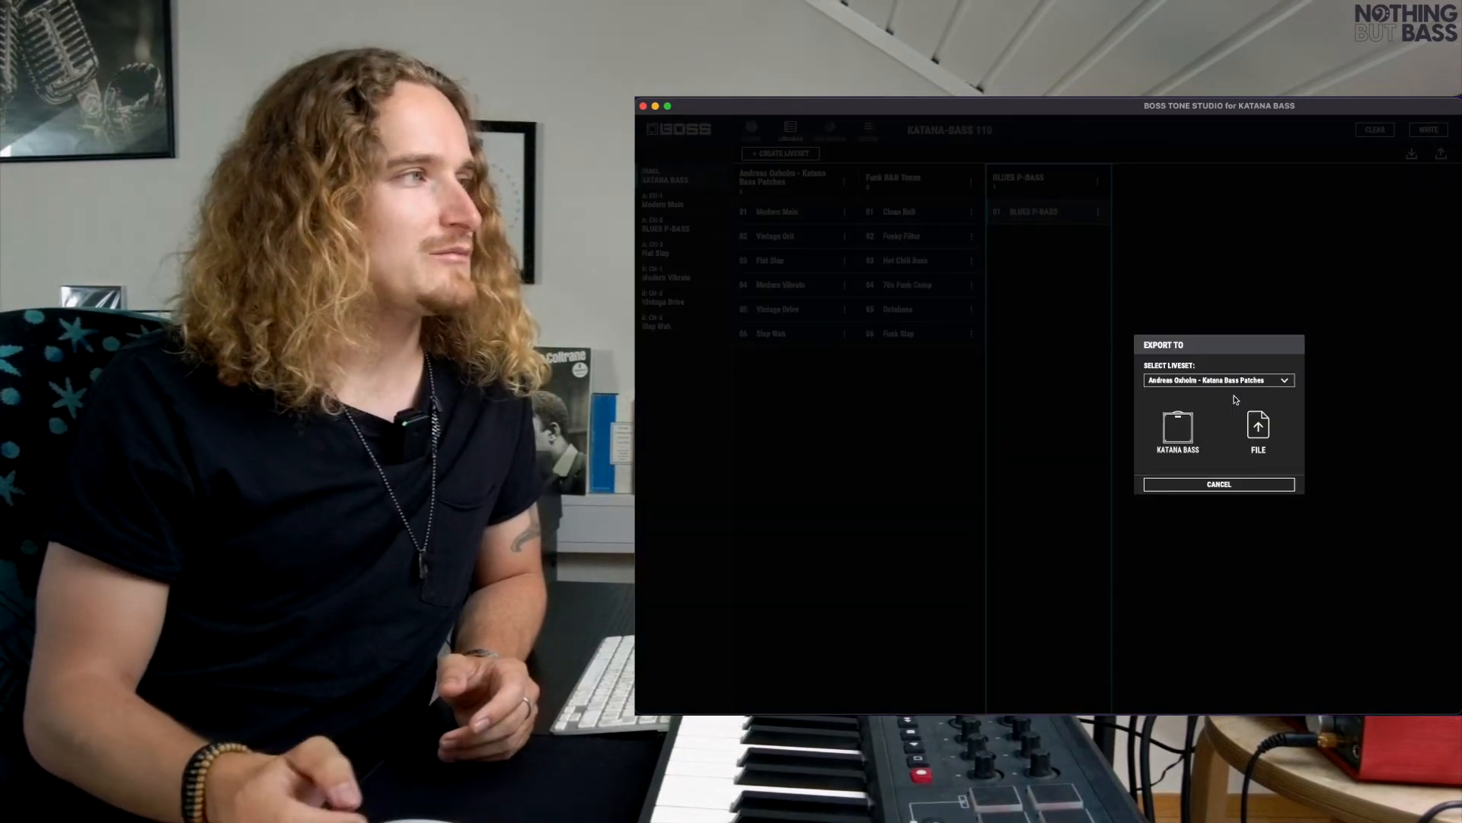
pyautogui.moveTo(1217, 391)
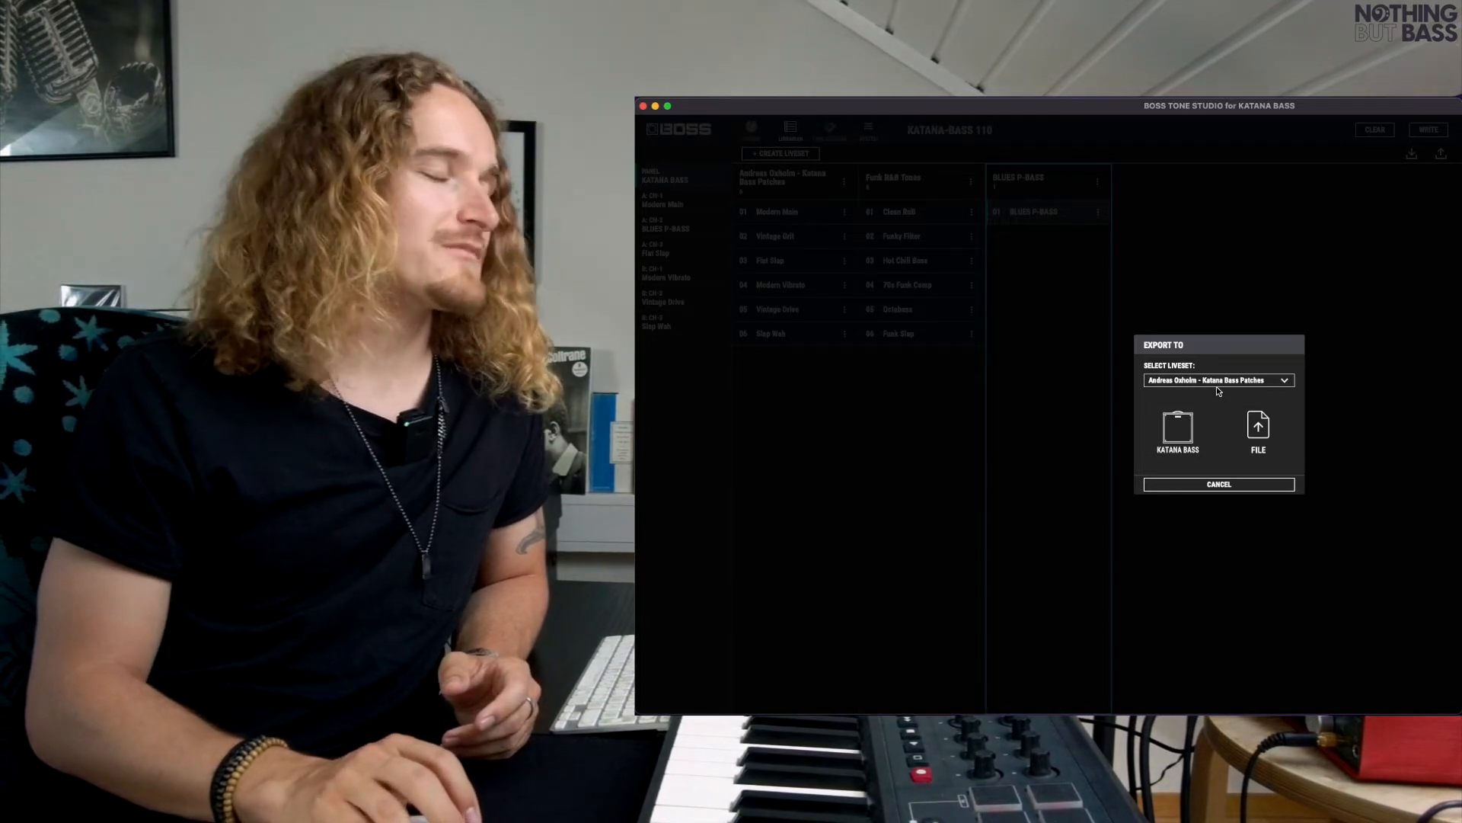
pyautogui.moveTo(1222, 397)
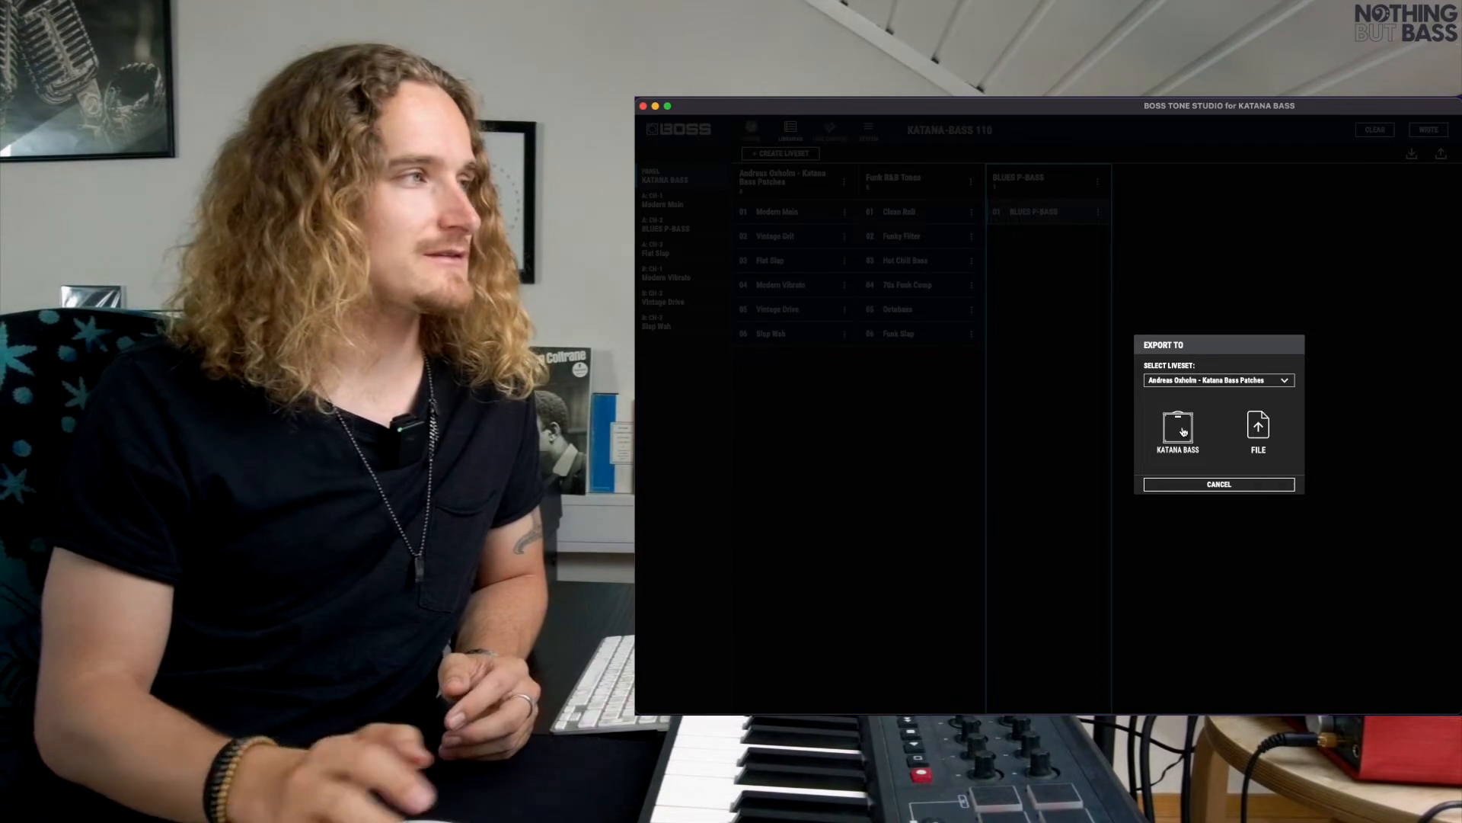
pyautogui.click(1178, 431)
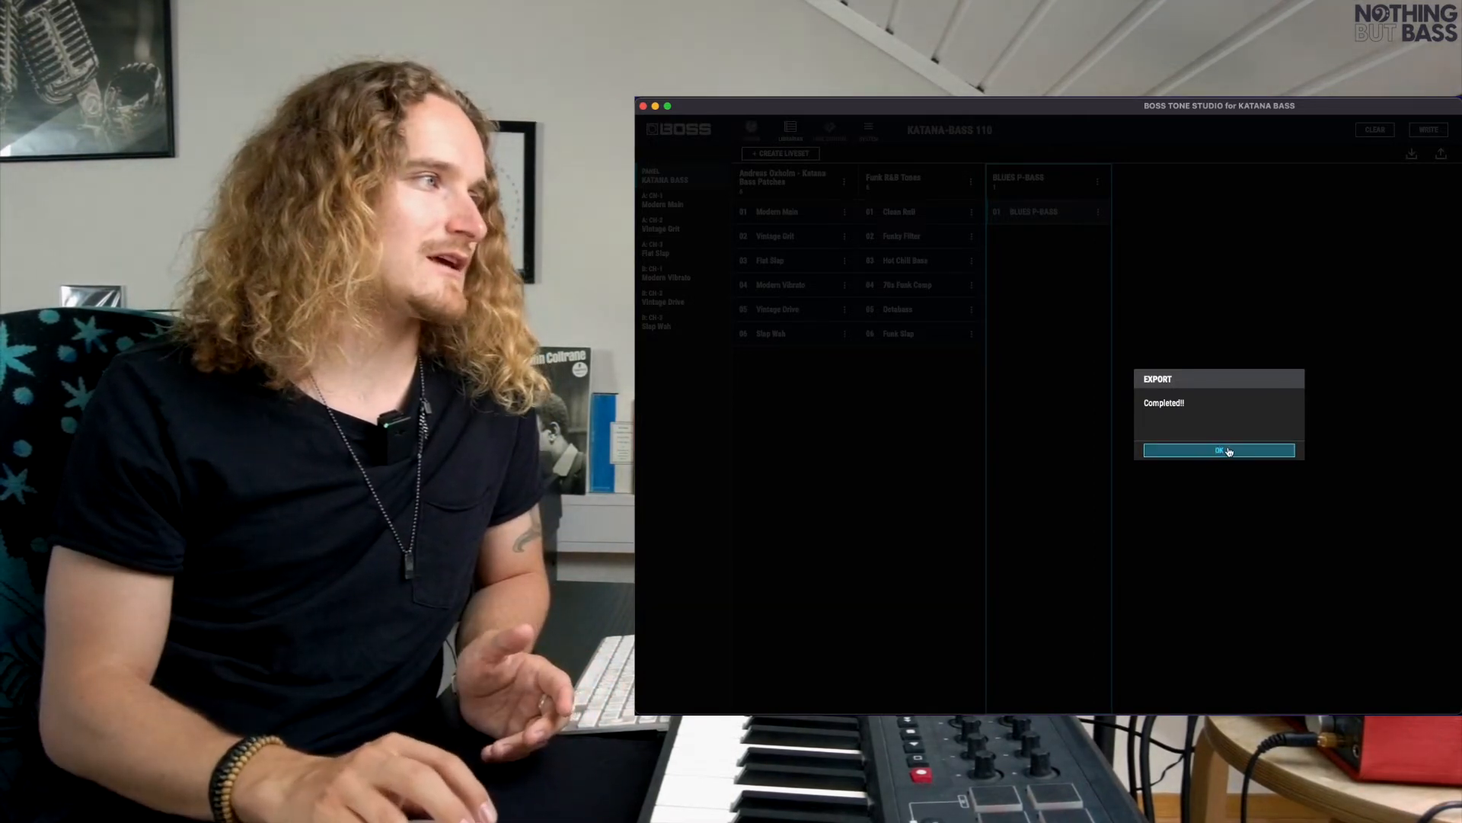
pyautogui.click(1218, 451)
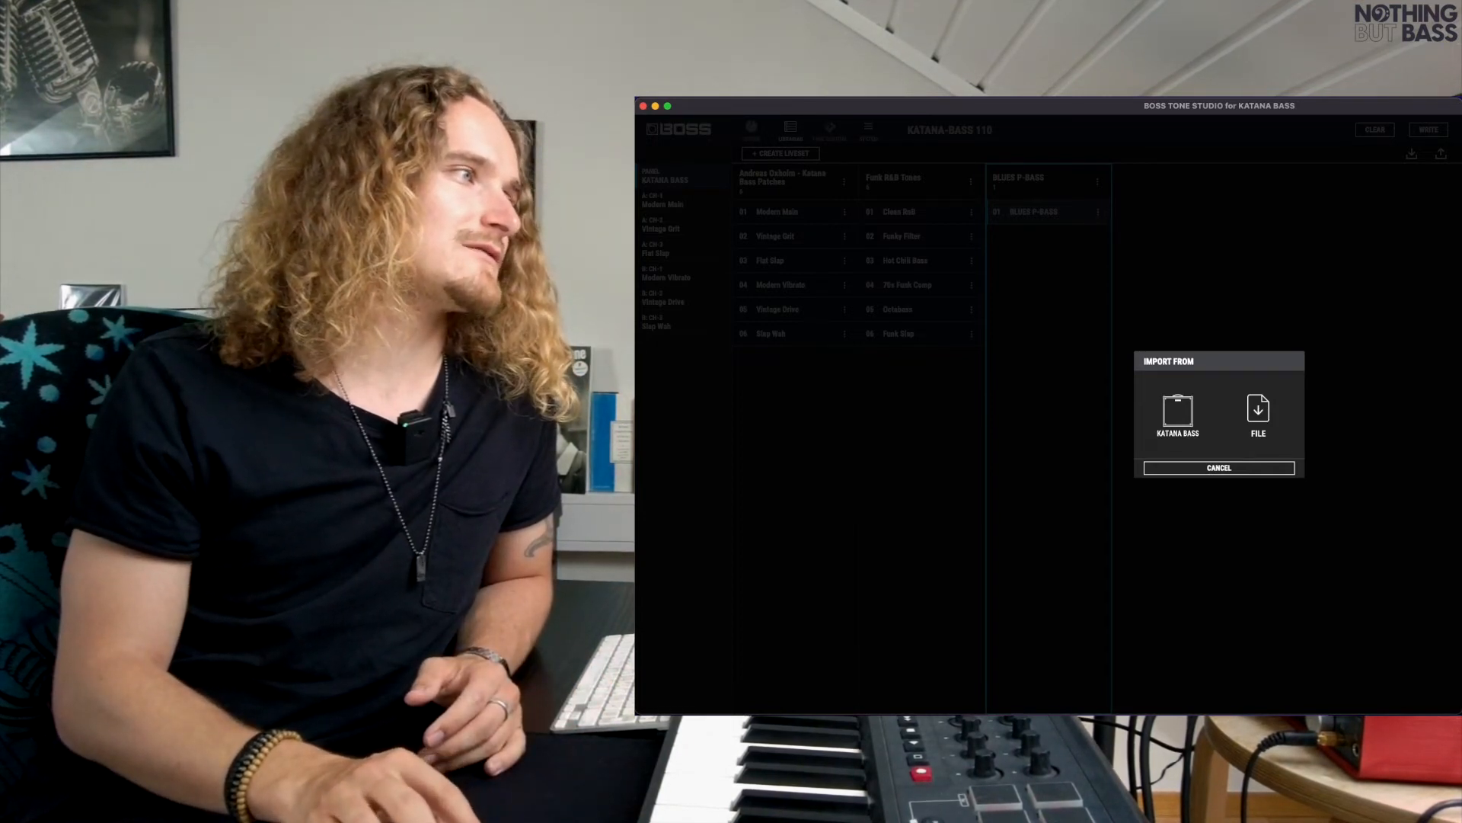
pyautogui.click(1218, 468)
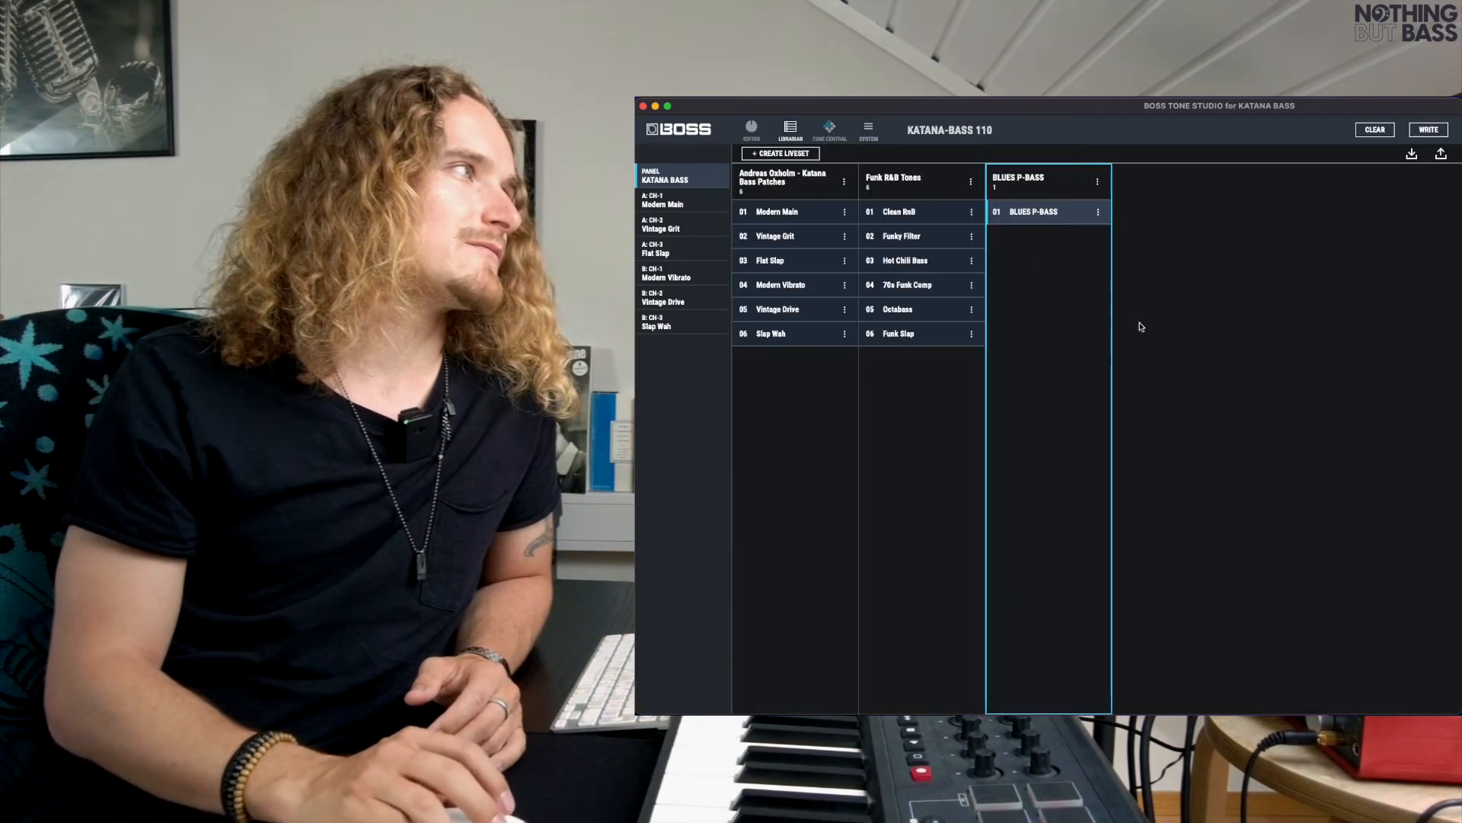